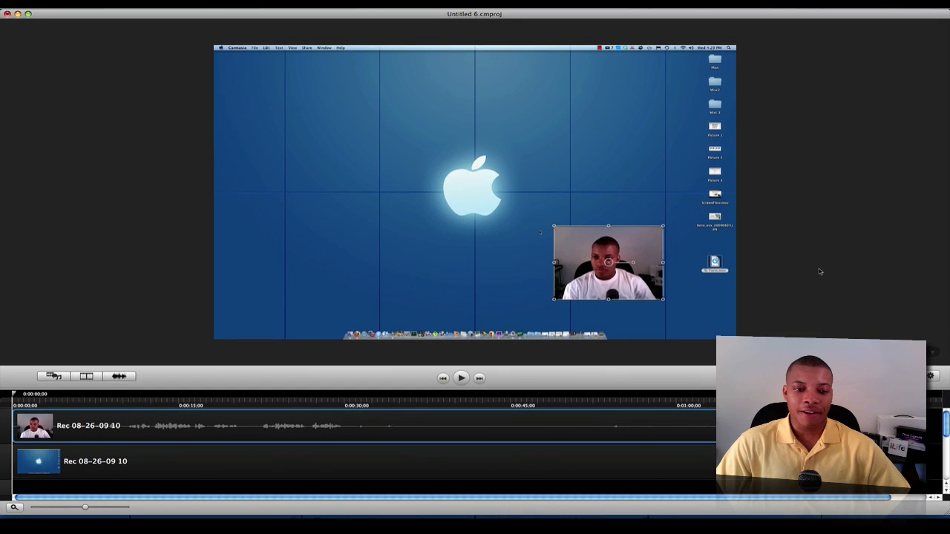
mouse_move(767, 248)
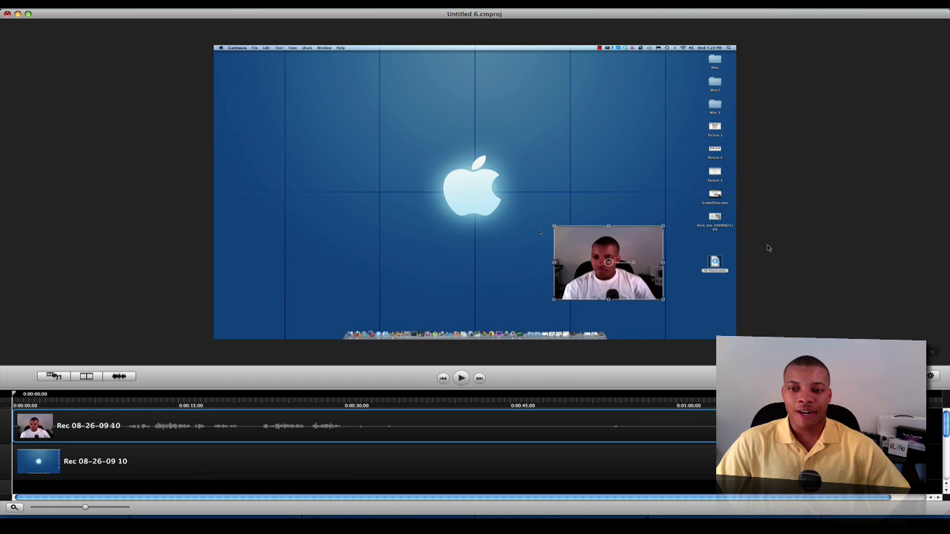
mouse_move(481, 161)
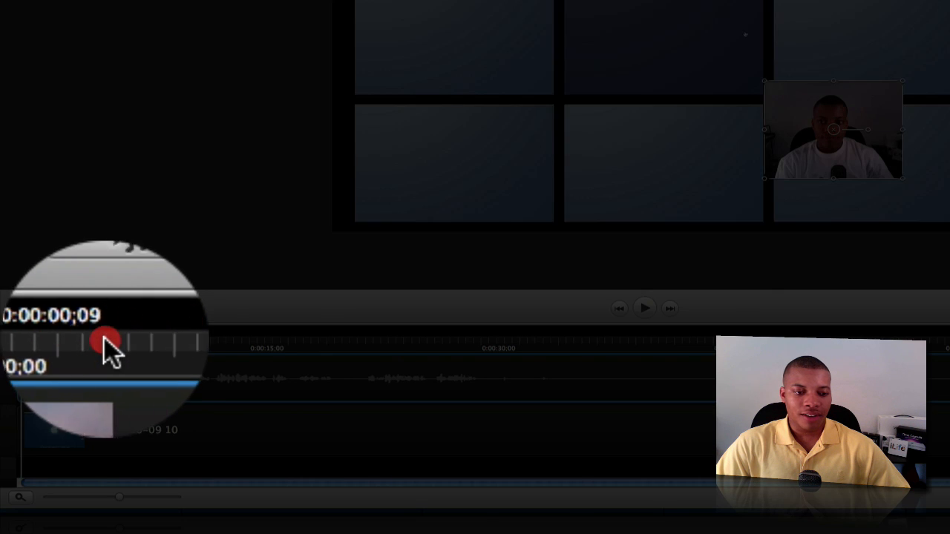
Give the webcam clip a Rotate In/Out entrance and a Flip Vertically action
drag(108, 342, 215, 341)
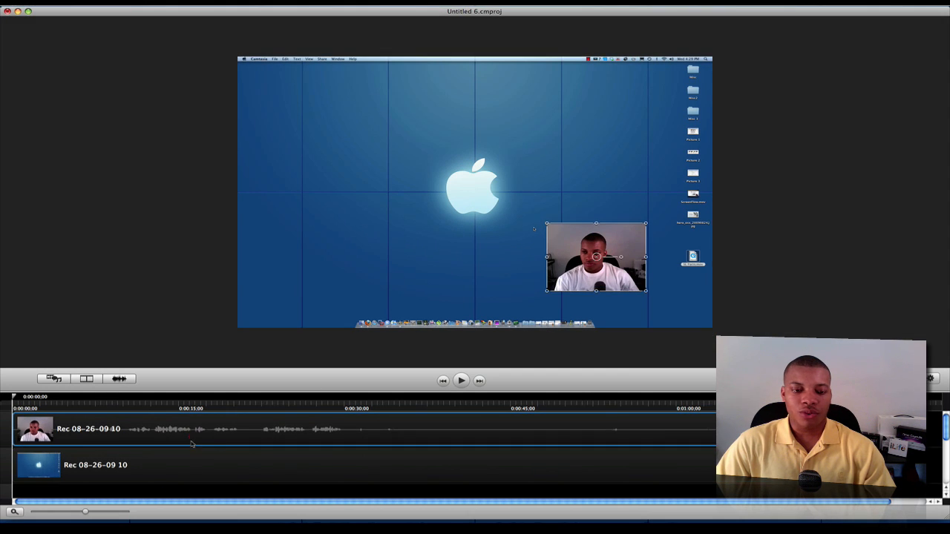
mouse_move(181, 463)
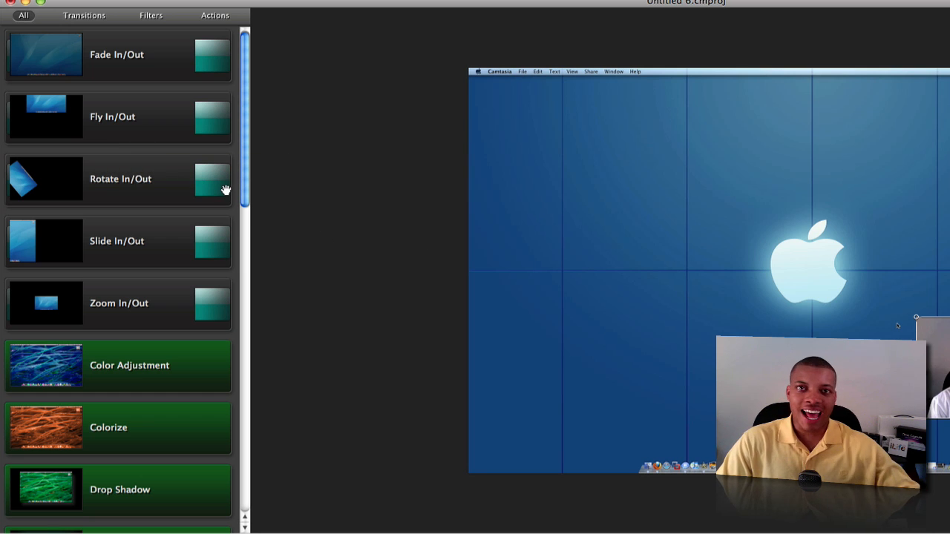
mouse_move(167, 187)
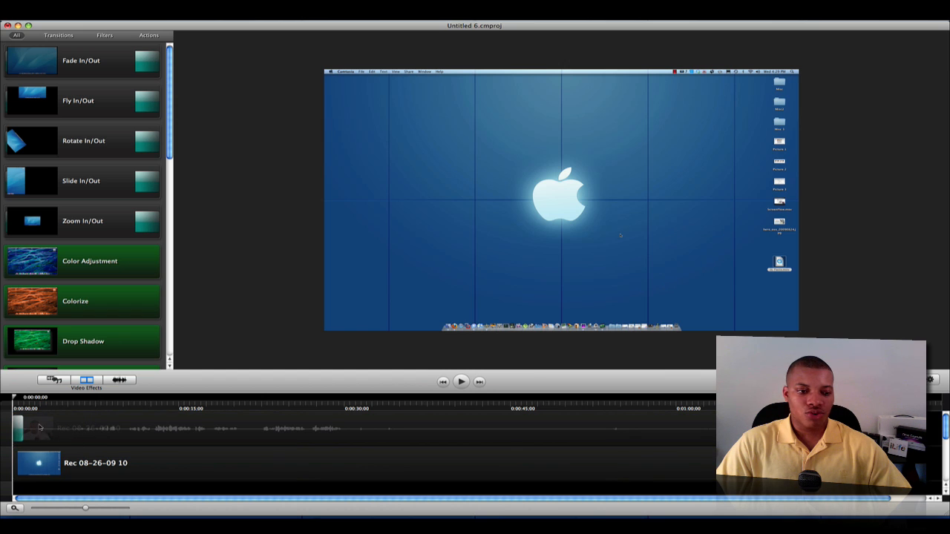
click(460, 382)
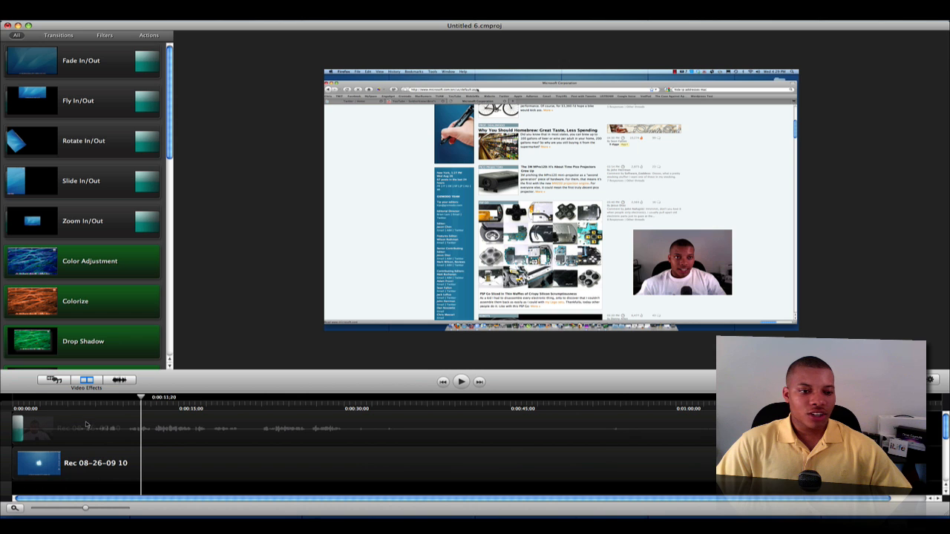
scroll(down, 3)
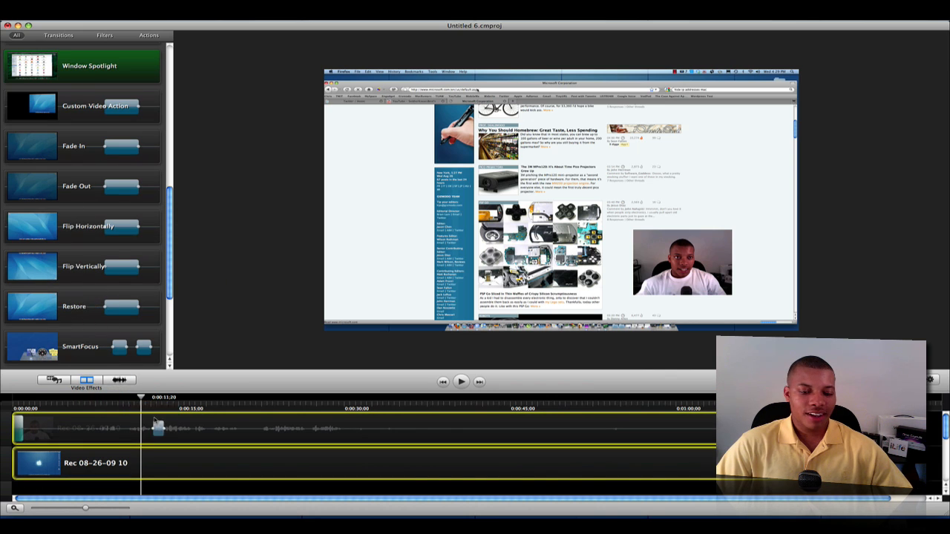
click(460, 382)
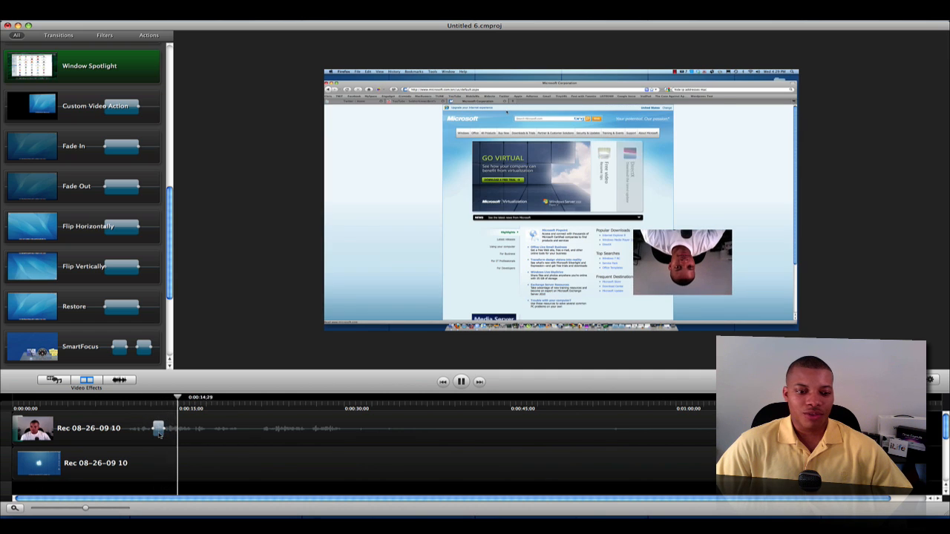
right_click(160, 428)
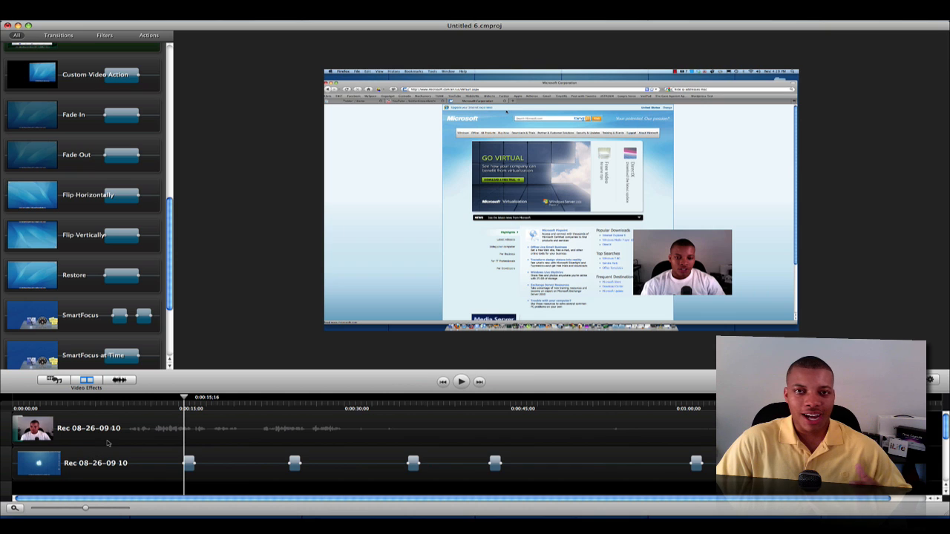
mouse_move(280, 405)
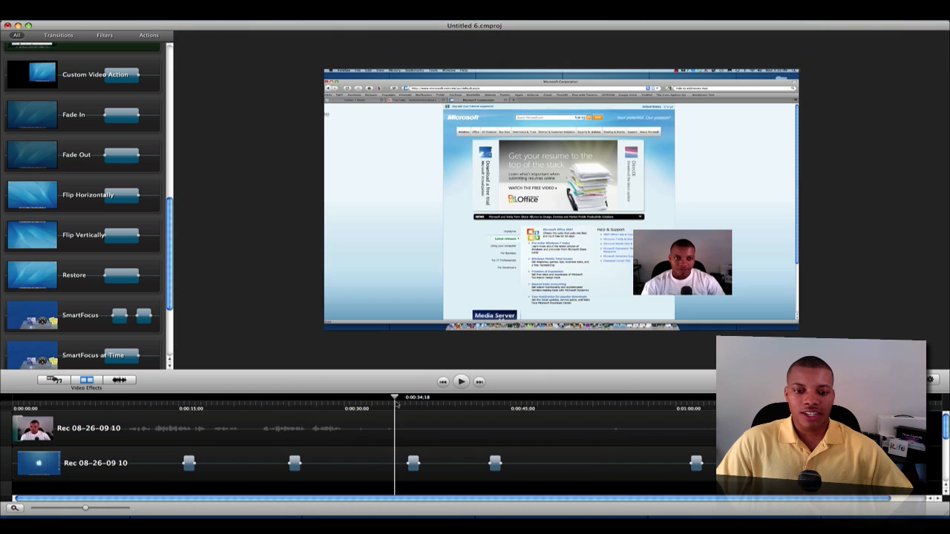
Scrub back to about 34 seconds and select the SmartFocus zoom action near 45 seconds
click(461, 382)
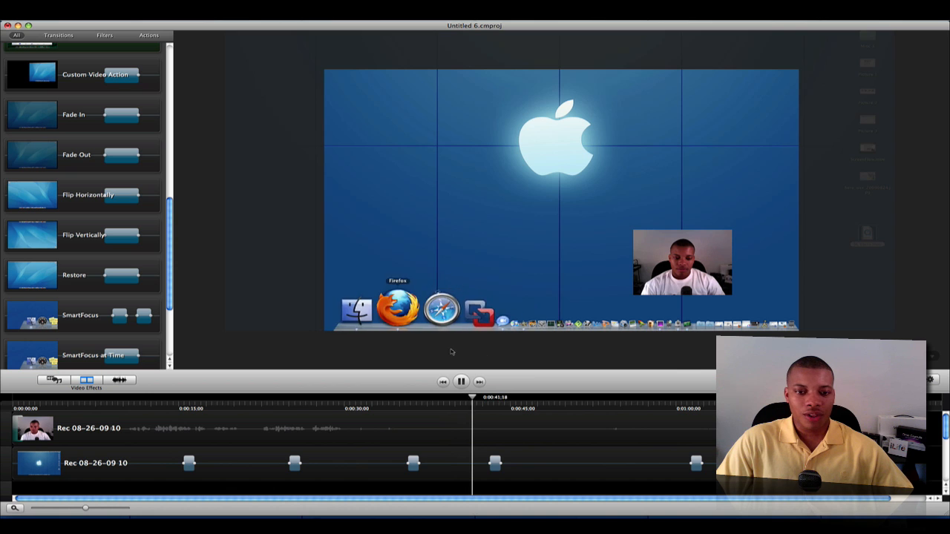
drag(471, 397, 390, 401)
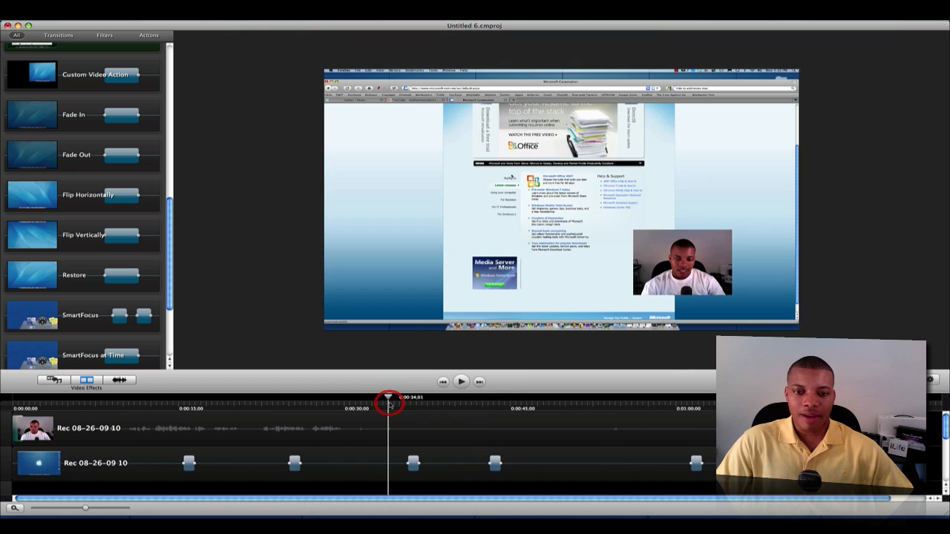
click(460, 381)
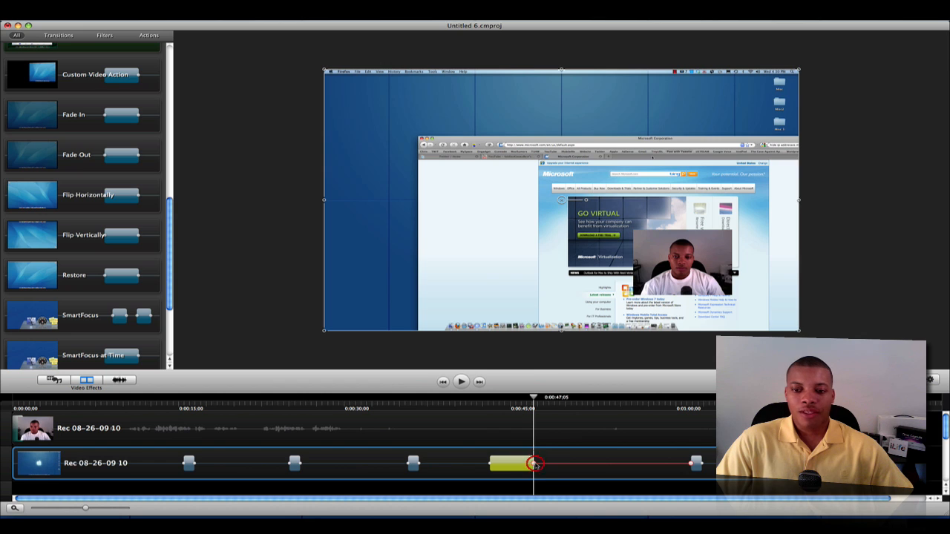
Apply Remove All Actions from the screen recording clip's context menu
right_click(533, 462)
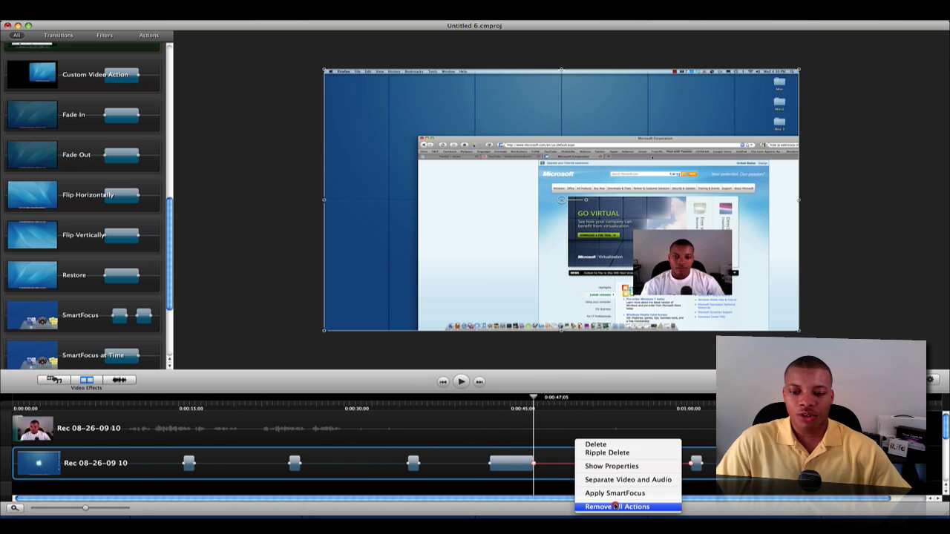
click(616, 507)
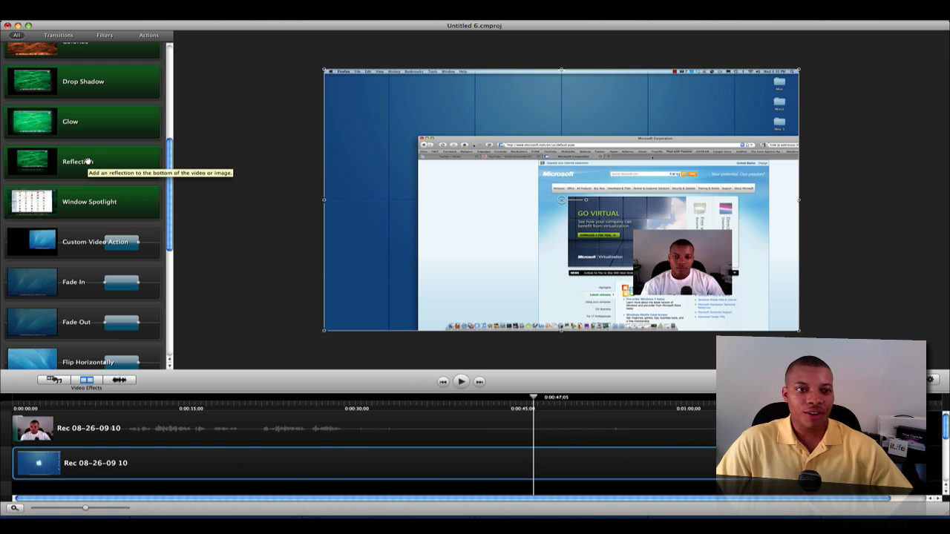
mouse_move(102, 185)
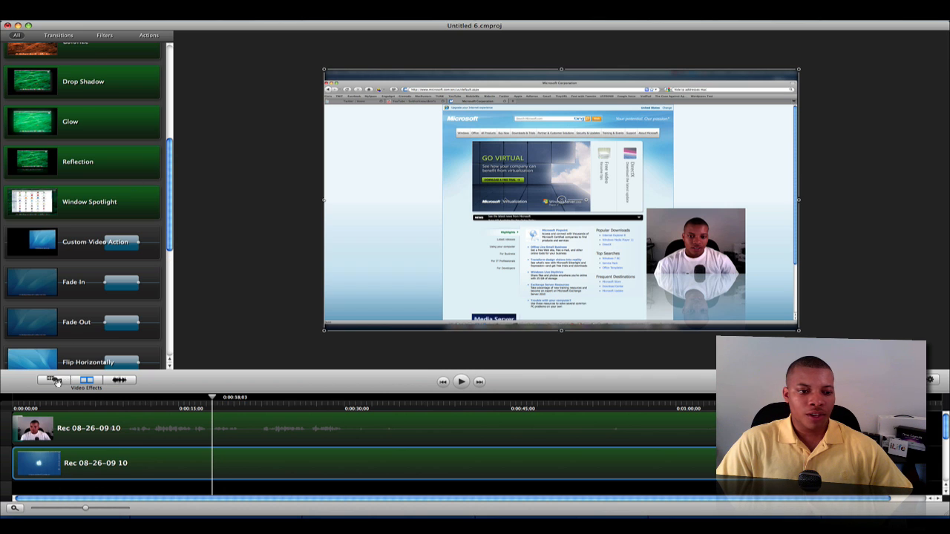
Open Media & Library and switch between the Media and callout Library tabs
click(53, 380)
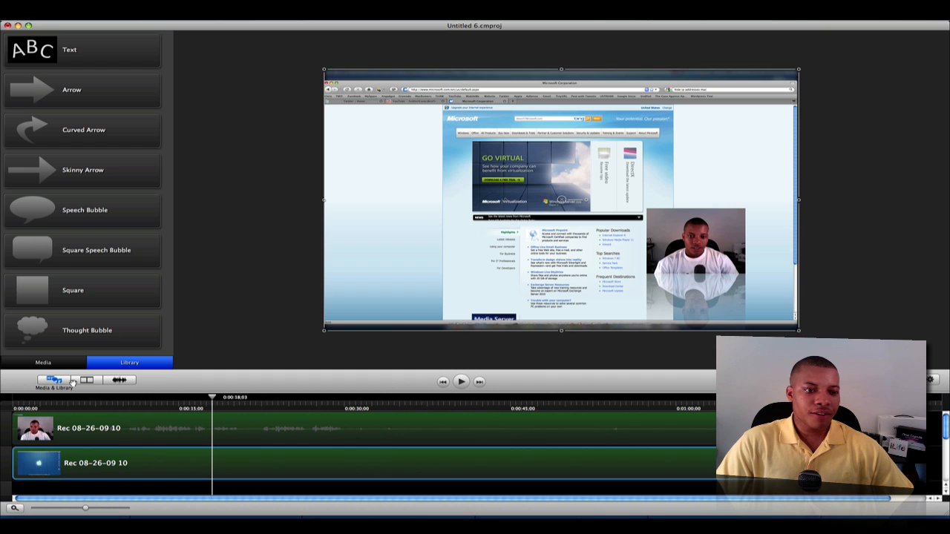
click(43, 362)
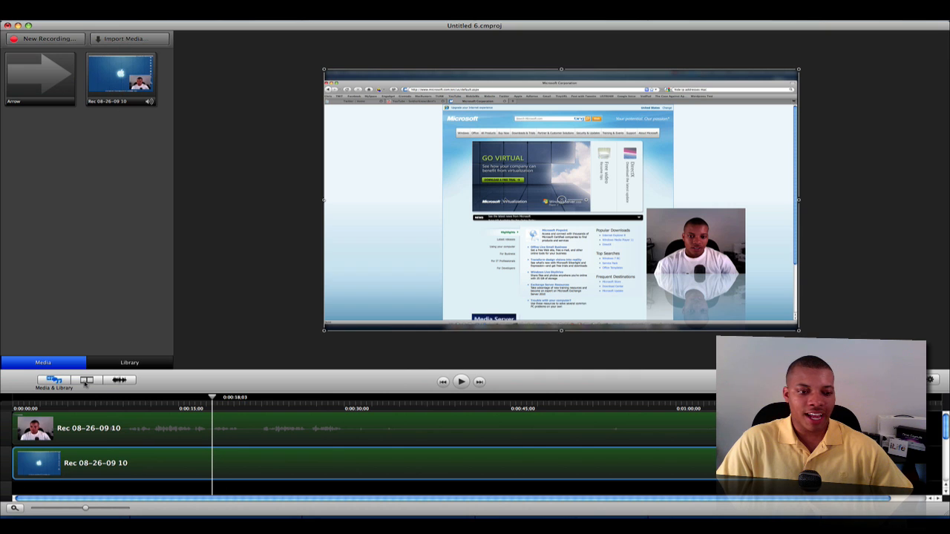
click(129, 362)
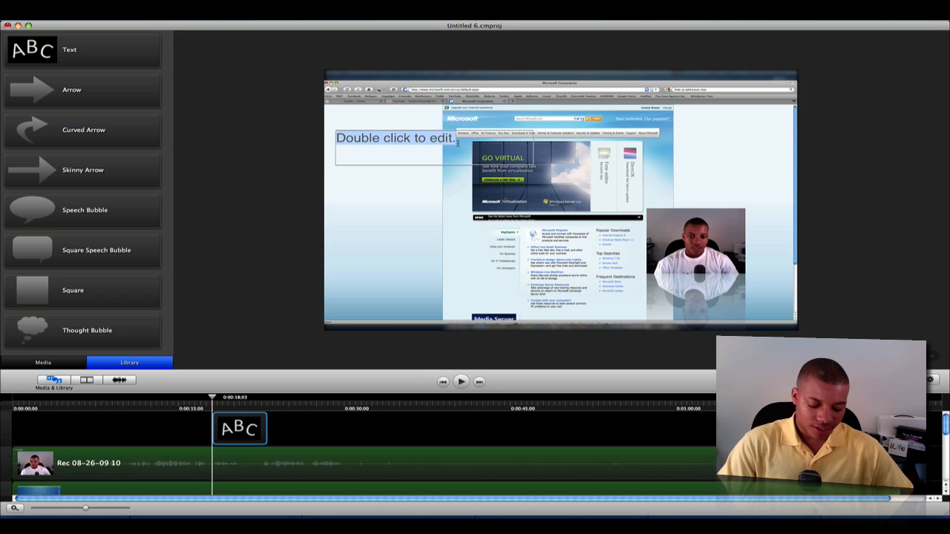
Type 'Hello World' into the text callout and adjust its scale
text(Hello W)
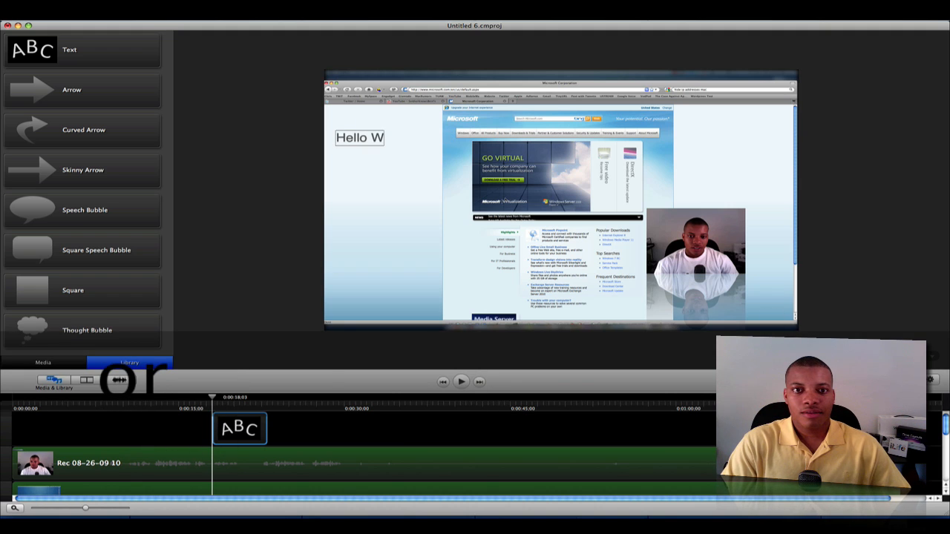
text(orl)
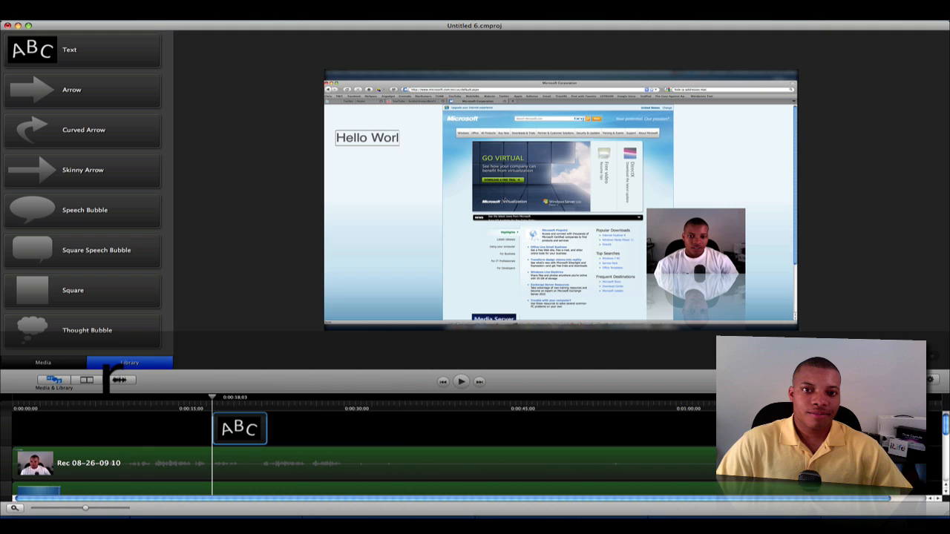
text(d)
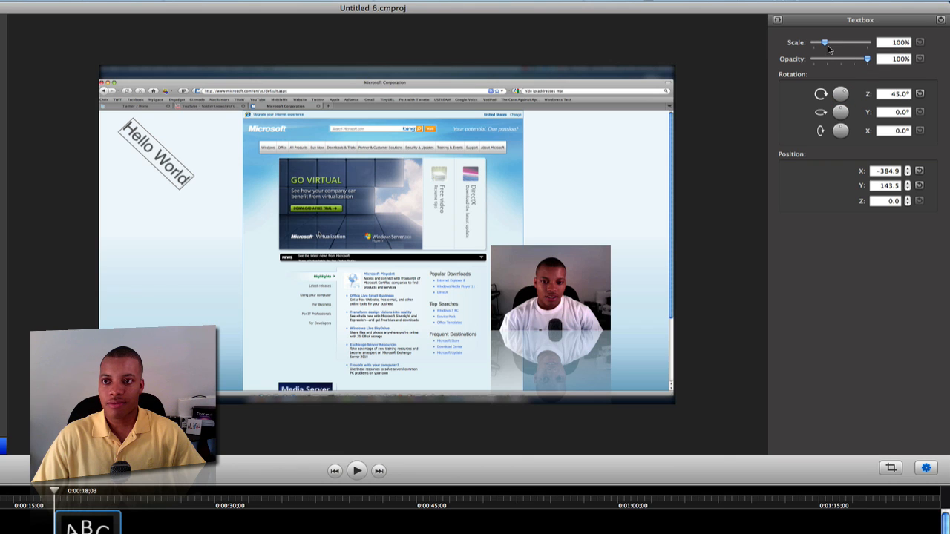
drag(824, 42, 846, 42)
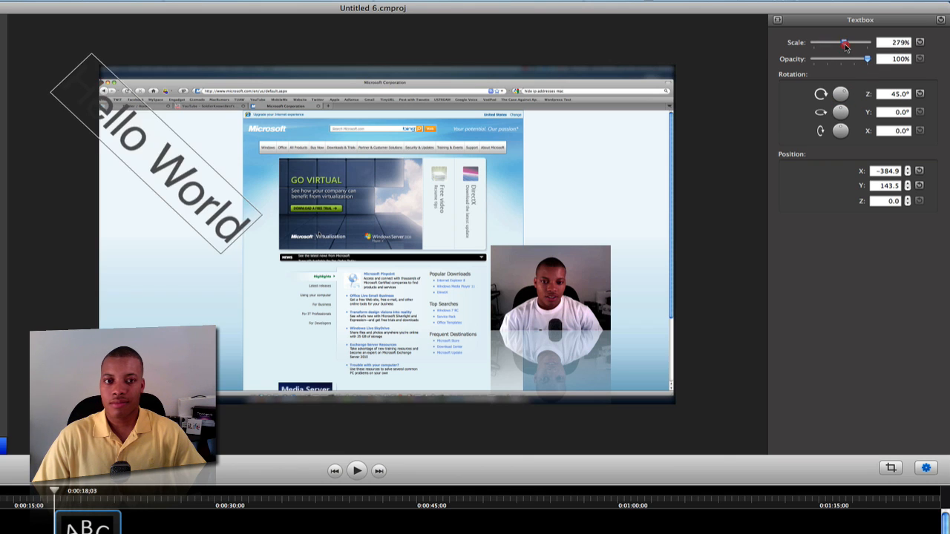
drag(842, 42, 820, 42)
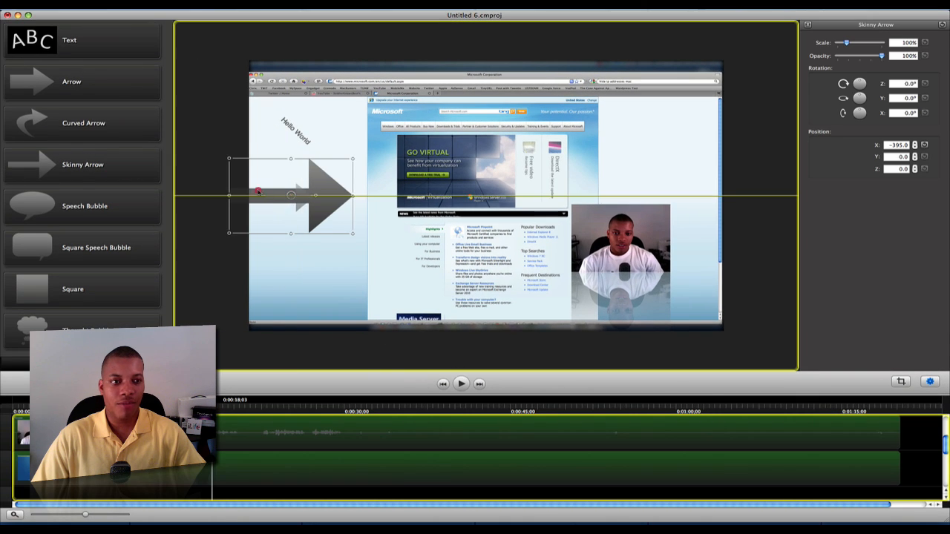
click(103, 190)
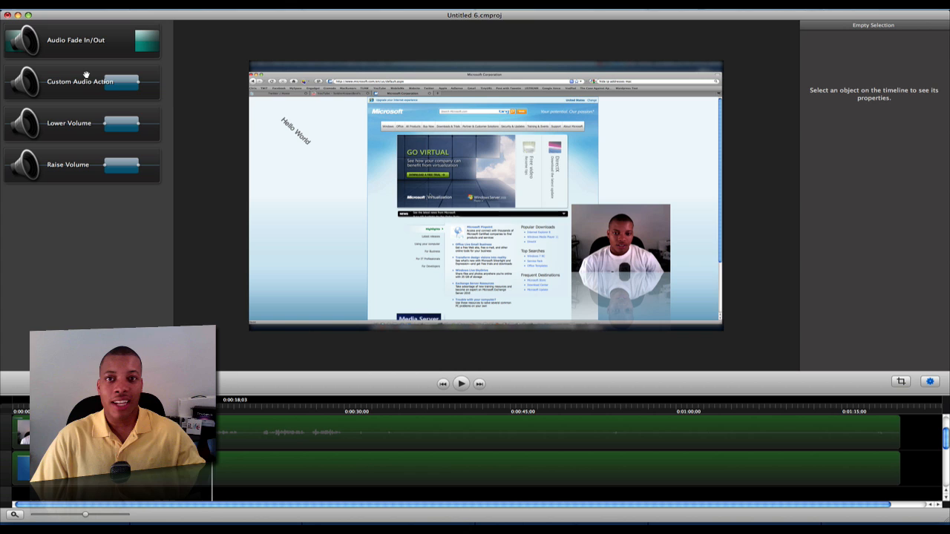
mouse_move(80, 82)
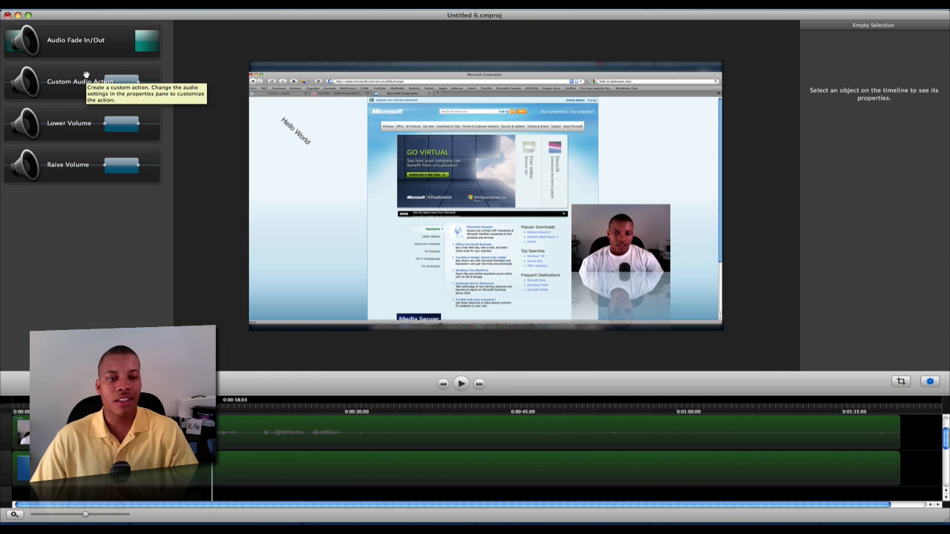
mouse_move(91, 155)
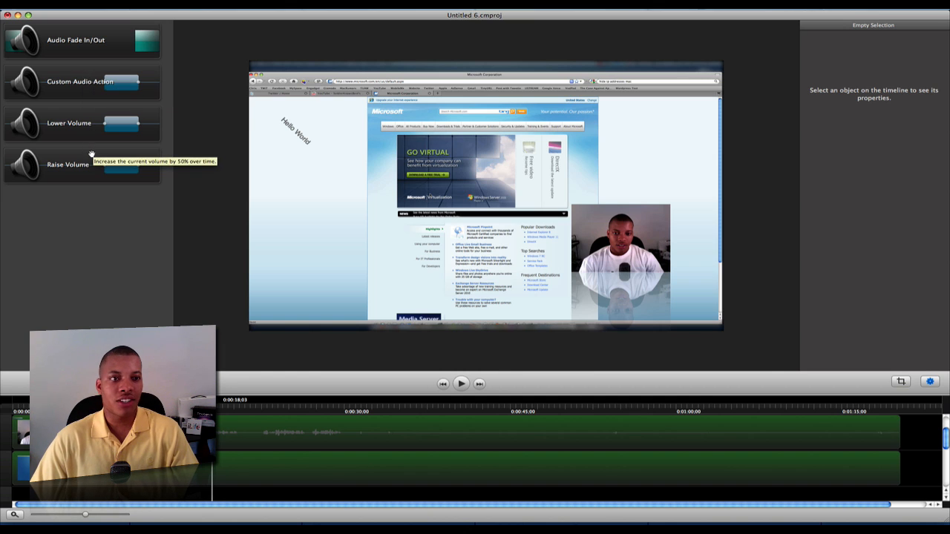